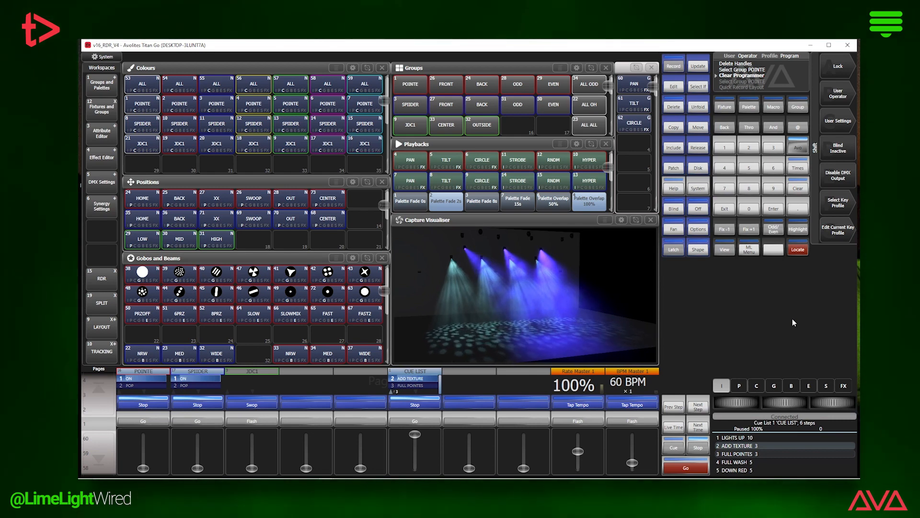
# Step: Replace the Capture Visualiser window with the Layout View of all fixtures
pyautogui.moveTo(142, 464); pyautogui.dragTo(142, 451)
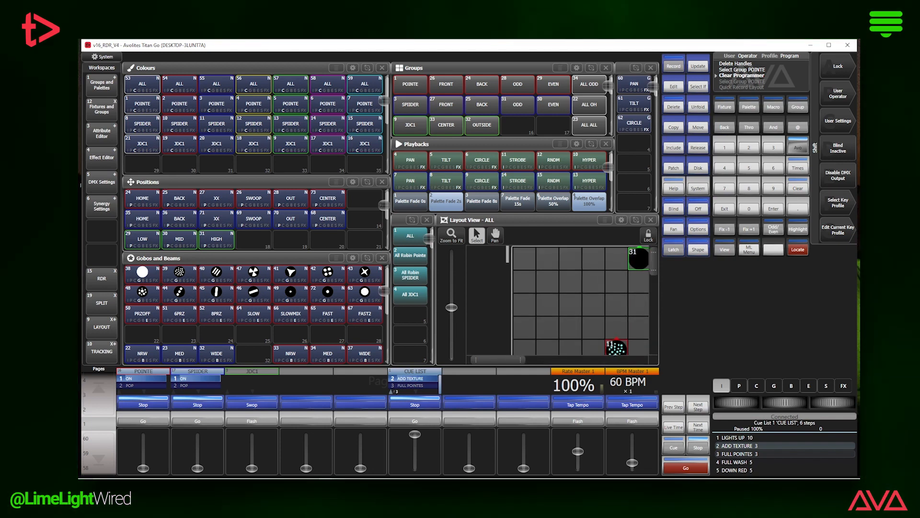
# Step: Update the fixture layout from their Capture rig positions via Layout from Capture
pyautogui.click(451, 237)
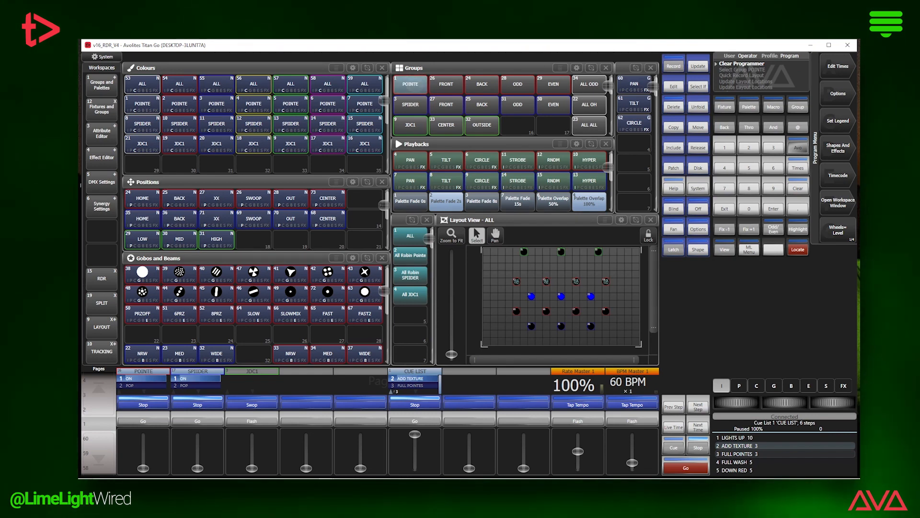
# Step: Open the Capture Visualiser as a separate large window beside the console
pyautogui.click(409, 84)
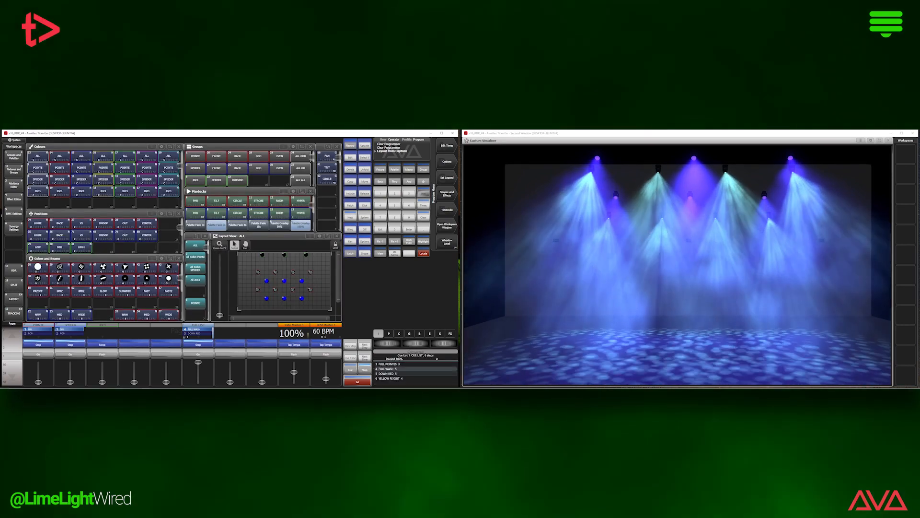
# Step: Advance the cue list to the Yellow Flyout cue and bring up the window picker
pyautogui.click(357, 382)
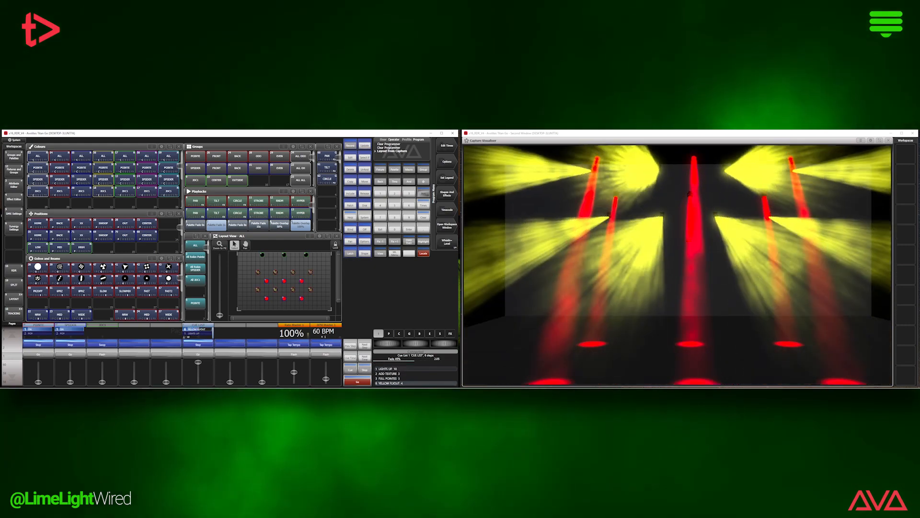
pyautogui.click(356, 381)
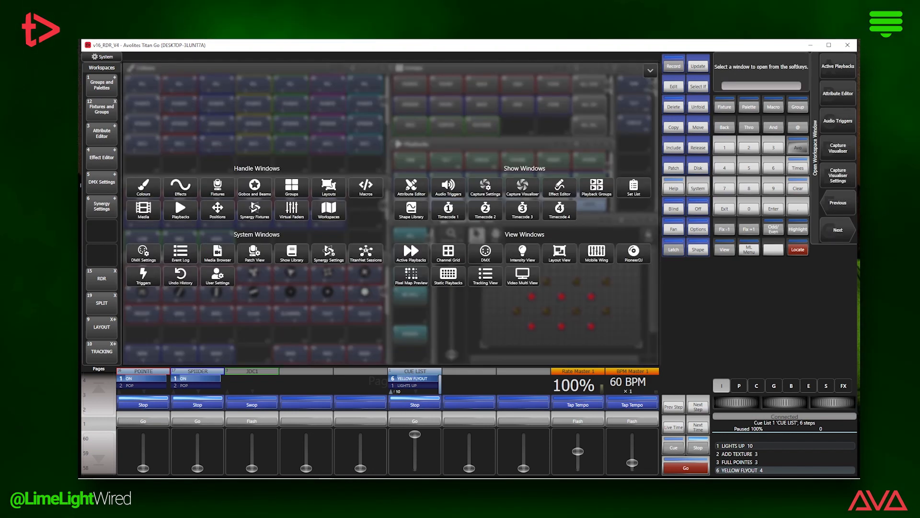
# Step: Open the Tracking View of the cue list showing all six cues
pyautogui.click(485, 276)
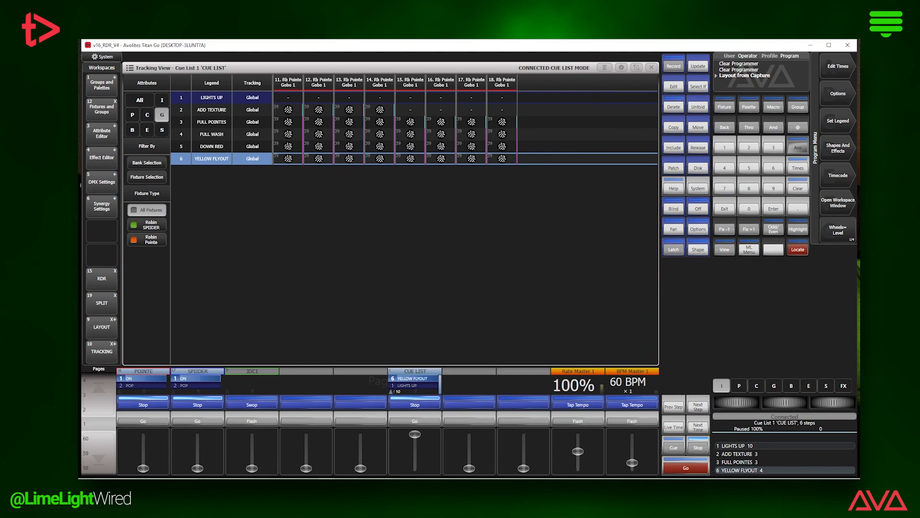
# Step: Filter the Tracking View to Intensity so only dimmer levels per cue are shown
pyautogui.click(147, 114)
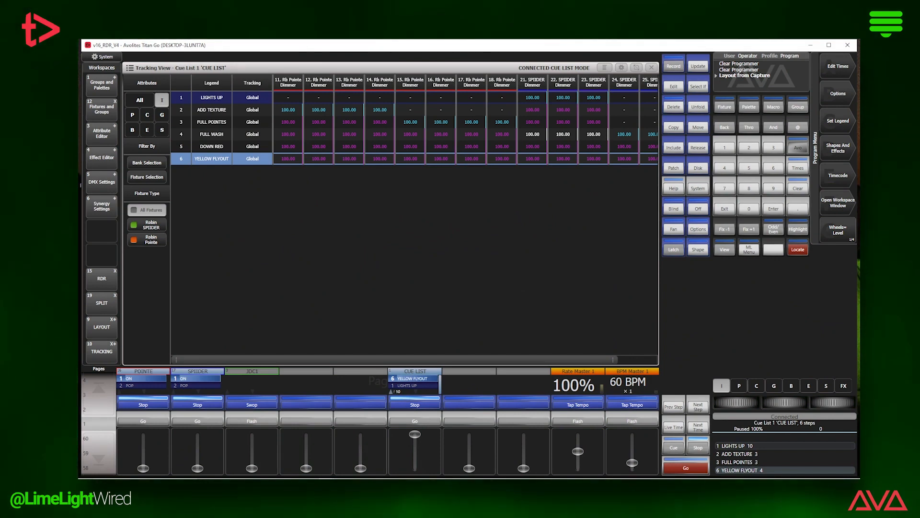
# Step: Delete a redundant dimmer value, set a Spider dimmer to track, and select a Full Pointes dimmer cell
pyautogui.click(532, 134)
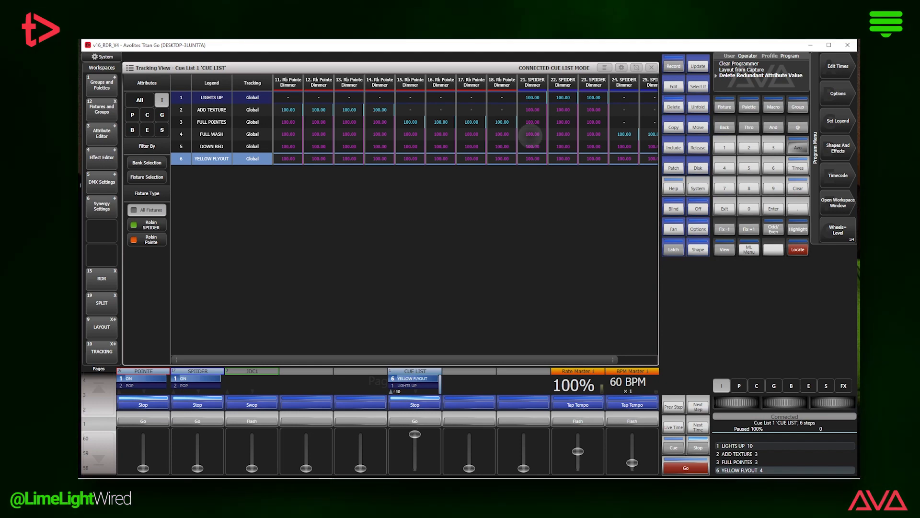
pyautogui.click(532, 134)
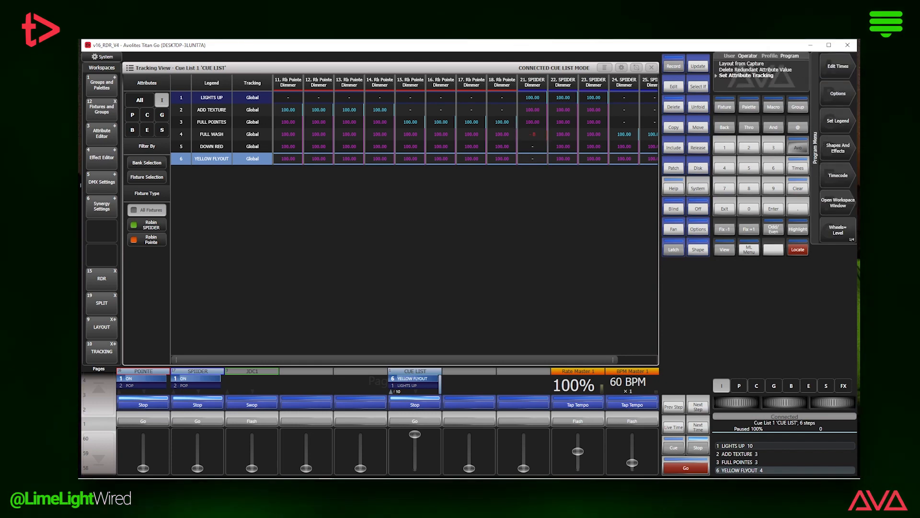
pyautogui.click(501, 122)
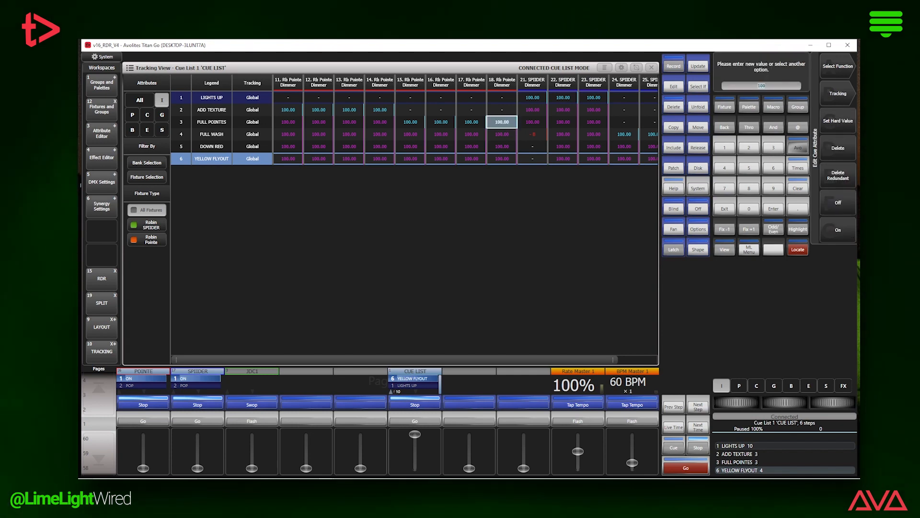